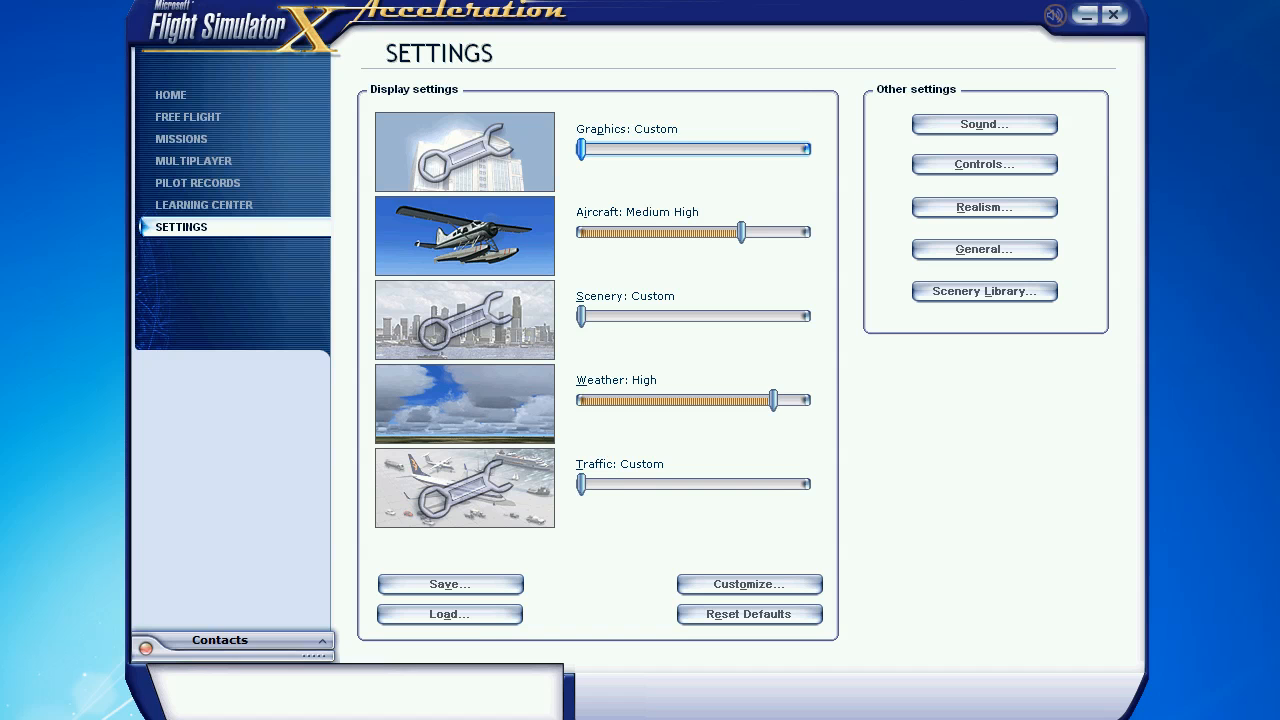
mouse_move(892, 406)
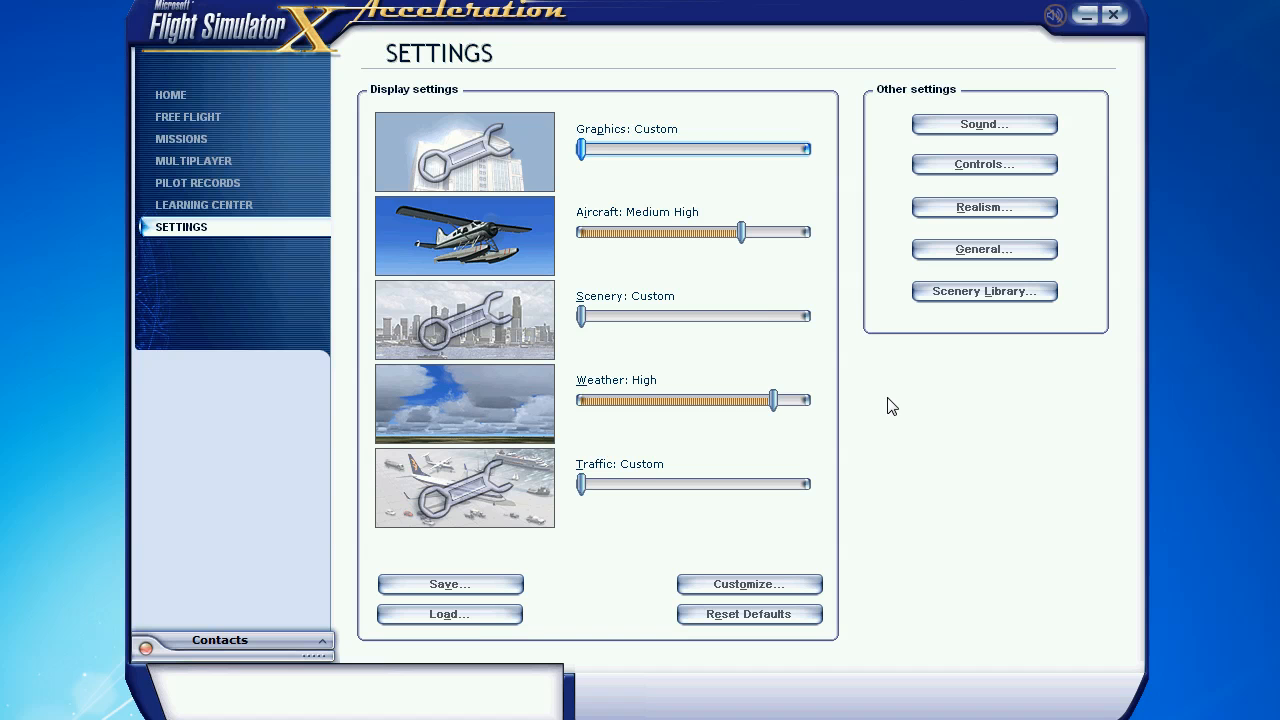
mouse_move(764, 314)
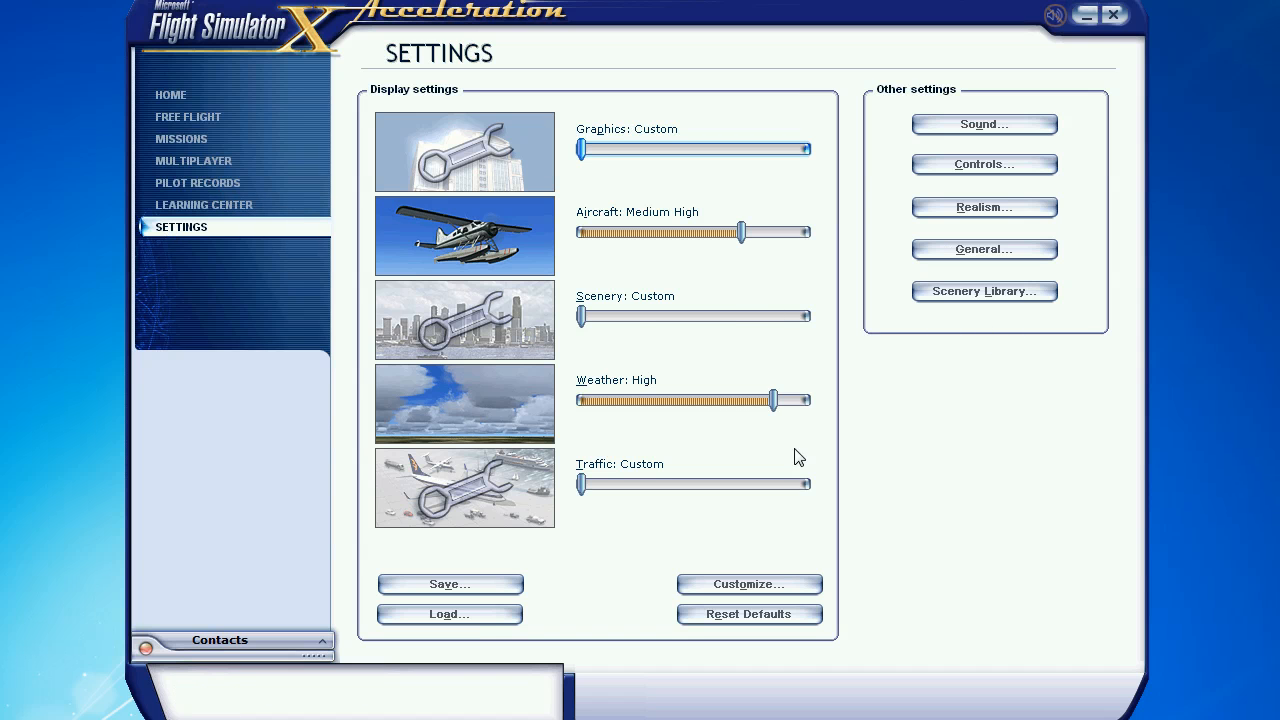
Delete the existing Emma Field X entry from the Scenery Library list
click(984, 292)
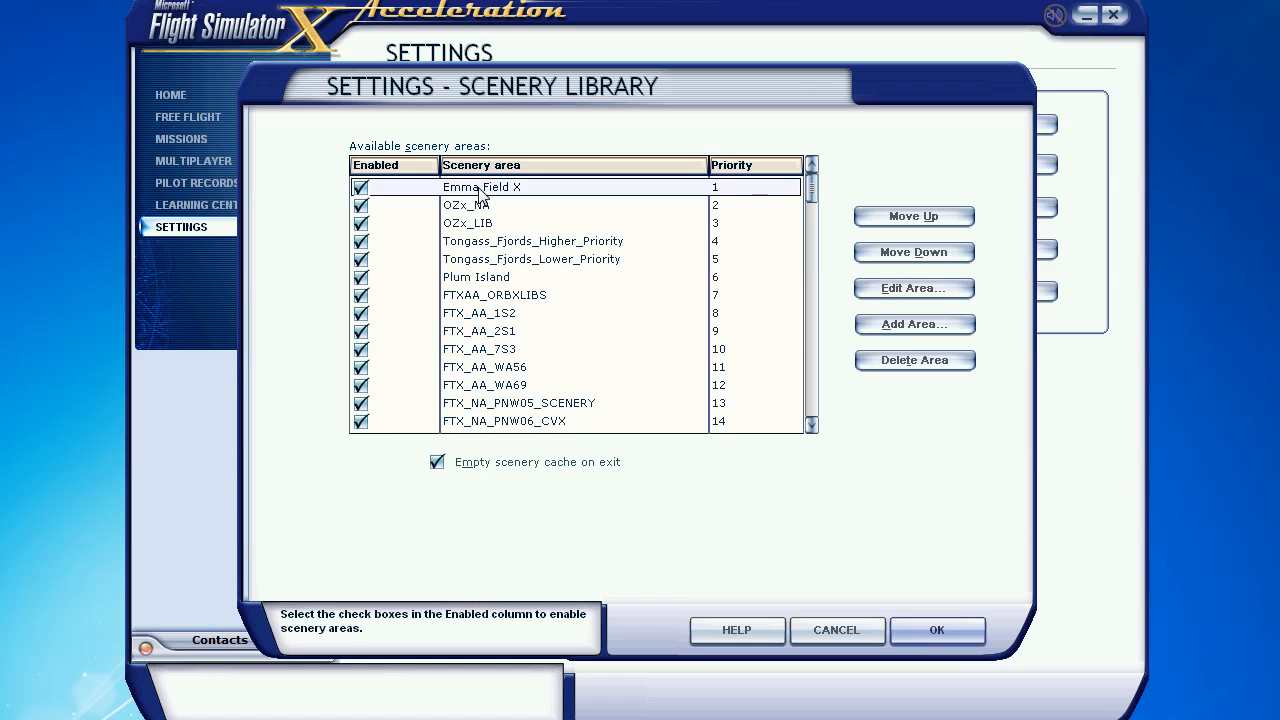
click(912, 360)
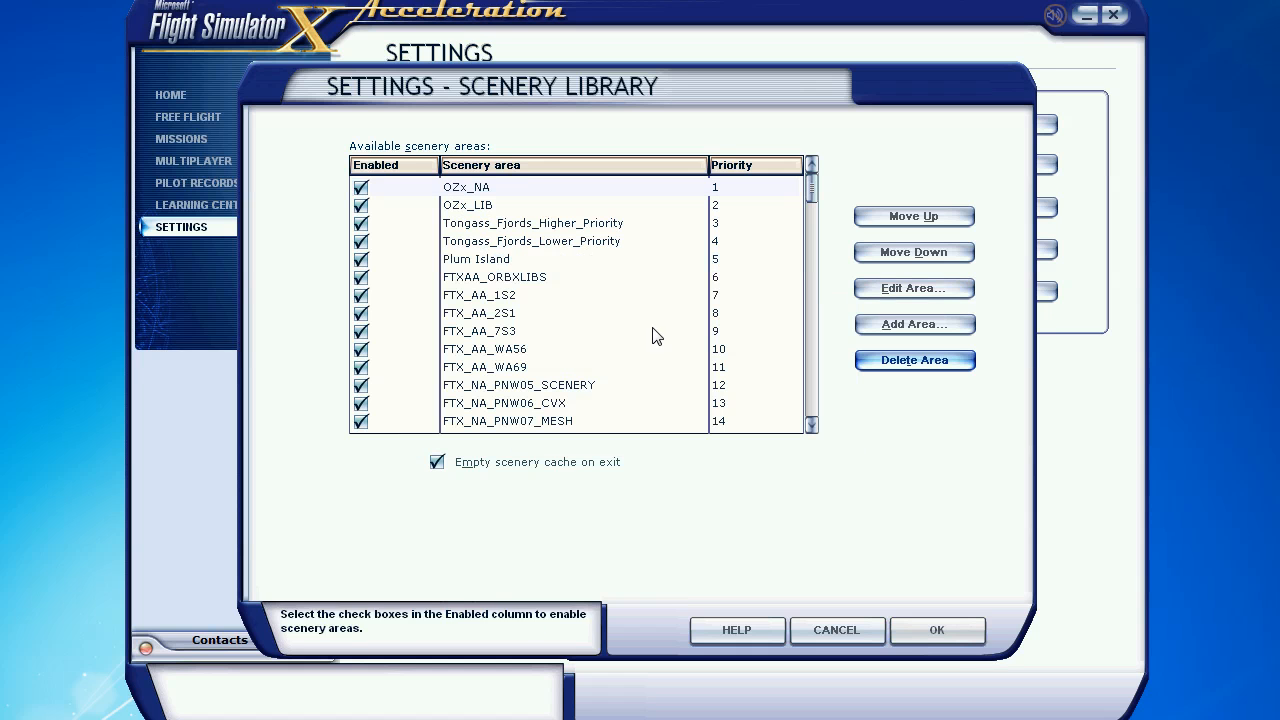
mouse_move(914, 324)
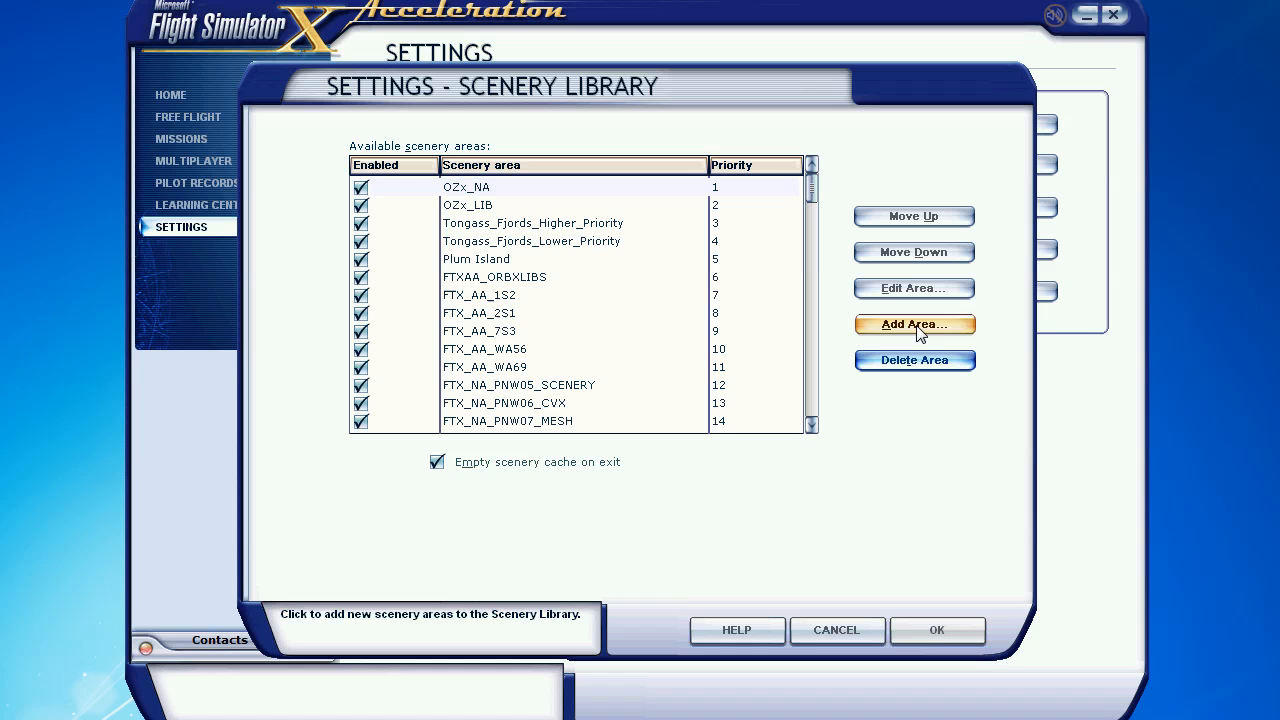
Start Add Area and select the Emma Field X folder inside FSAddon under the FSX folder
click(912, 324)
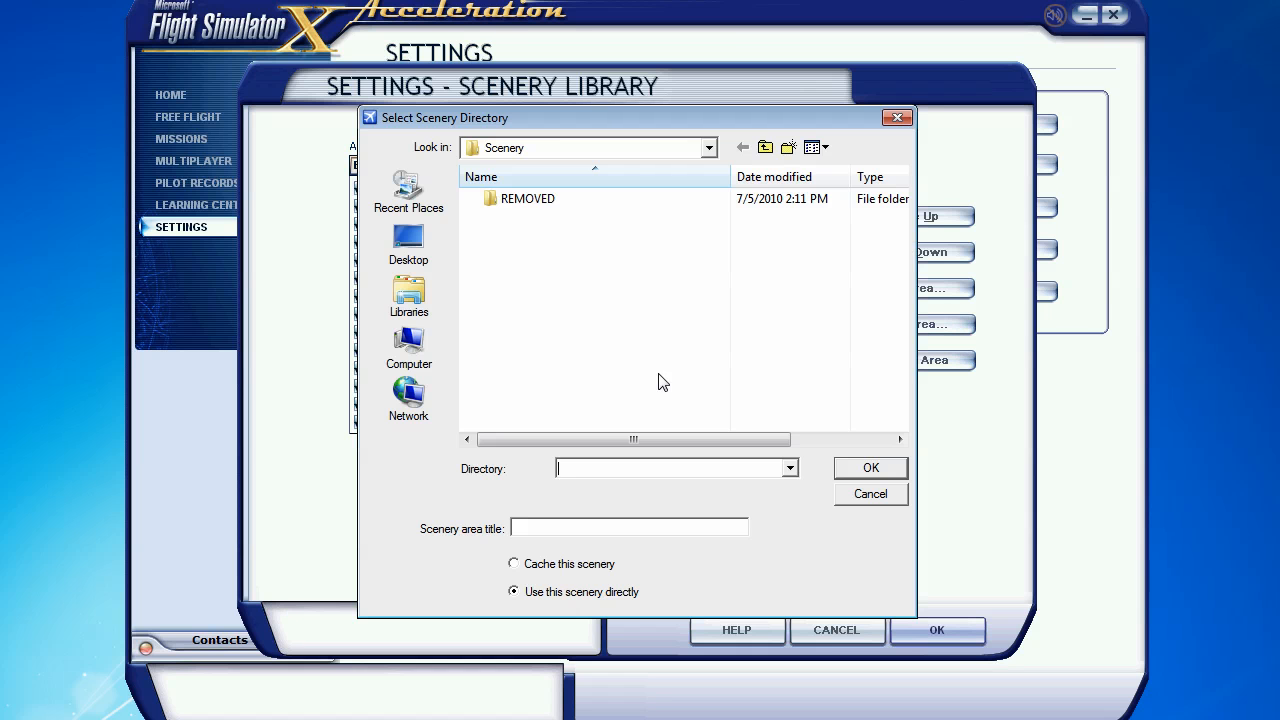
click(708, 148)
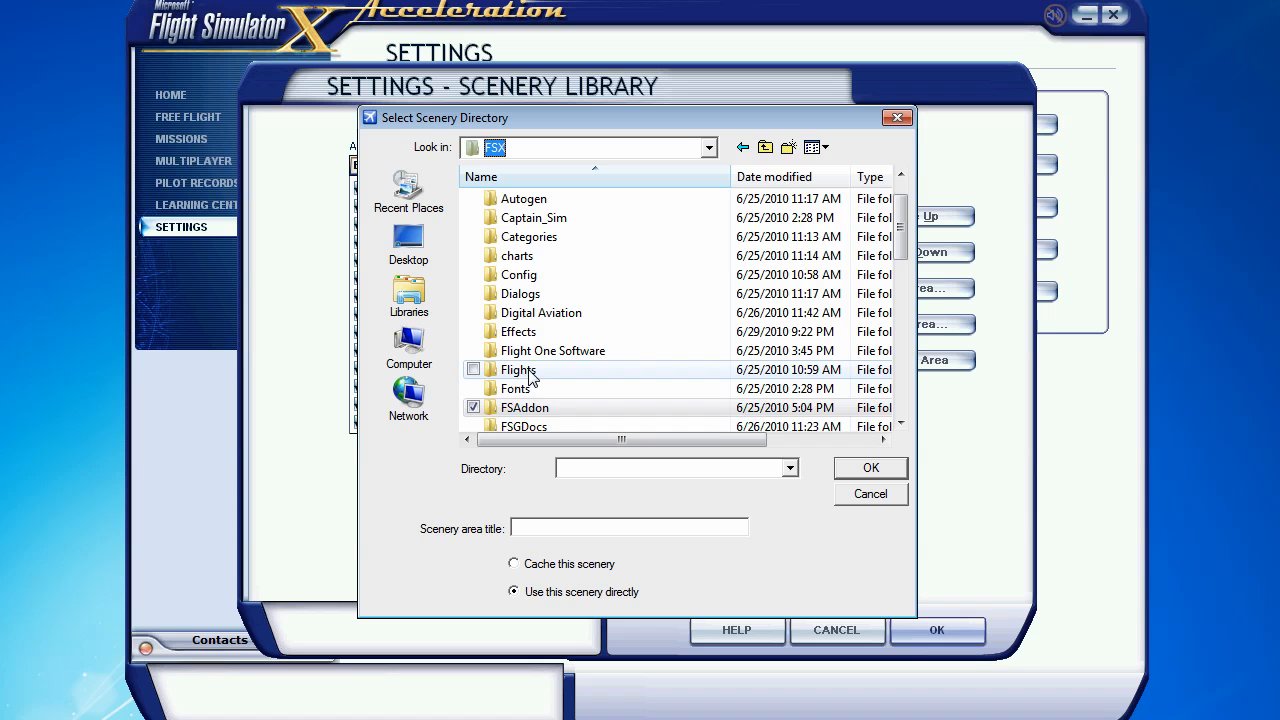
scroll(down, 3)
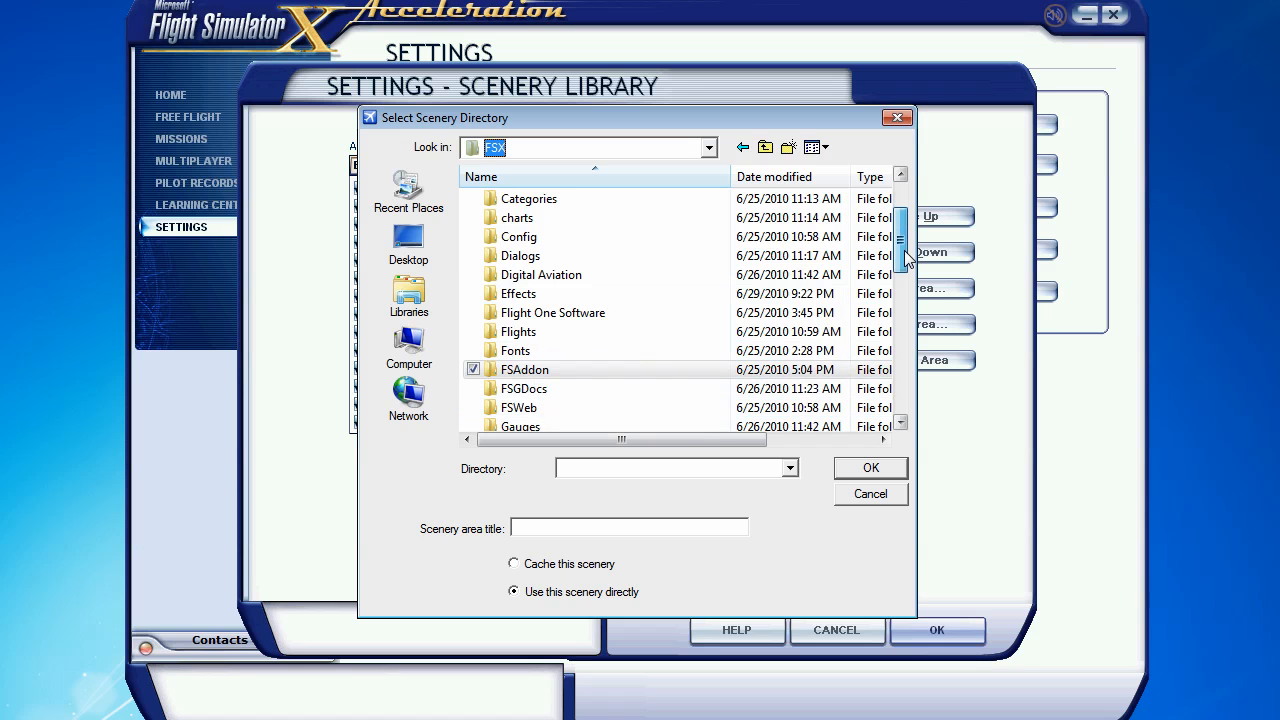
double_click(524, 368)
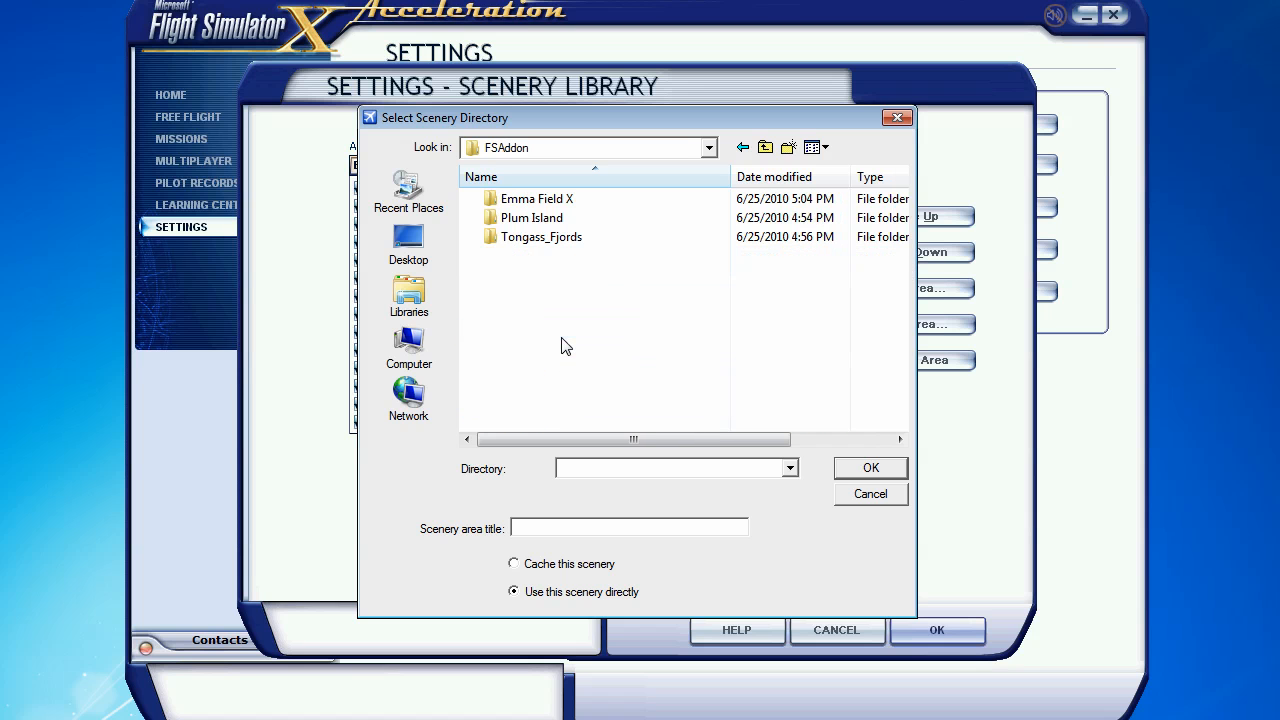
click(536, 198)
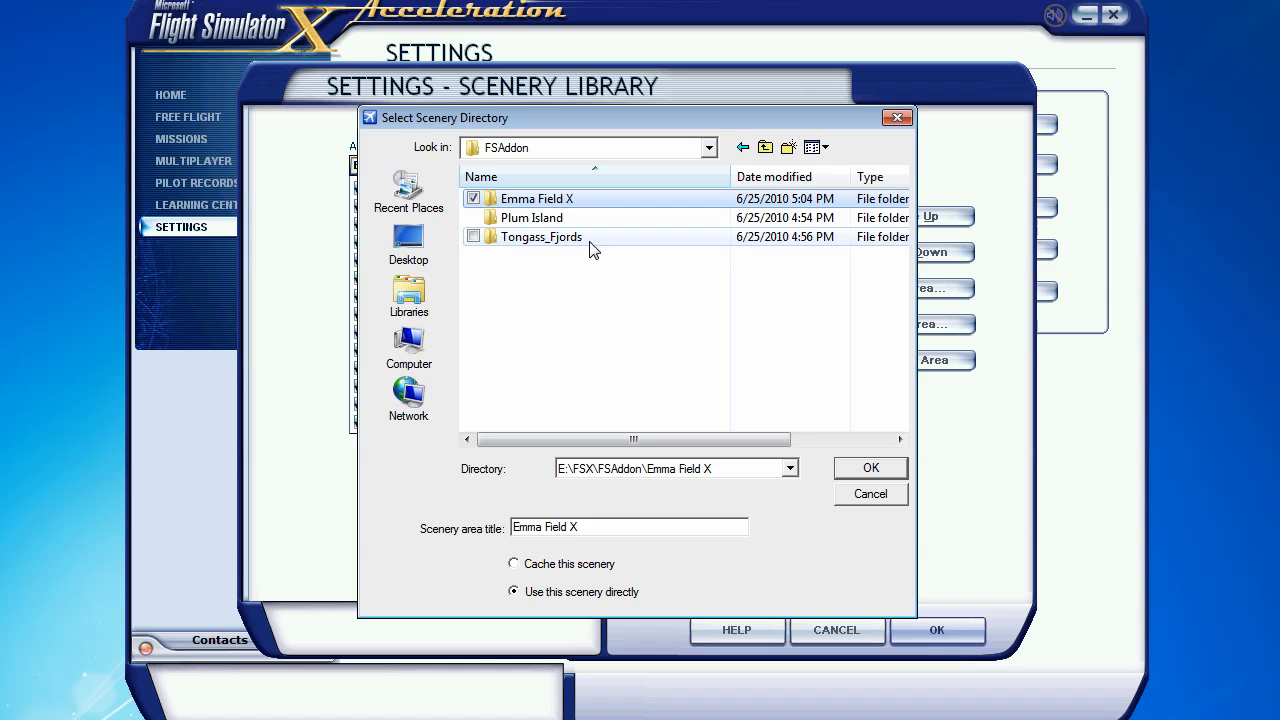
mouse_move(636, 284)
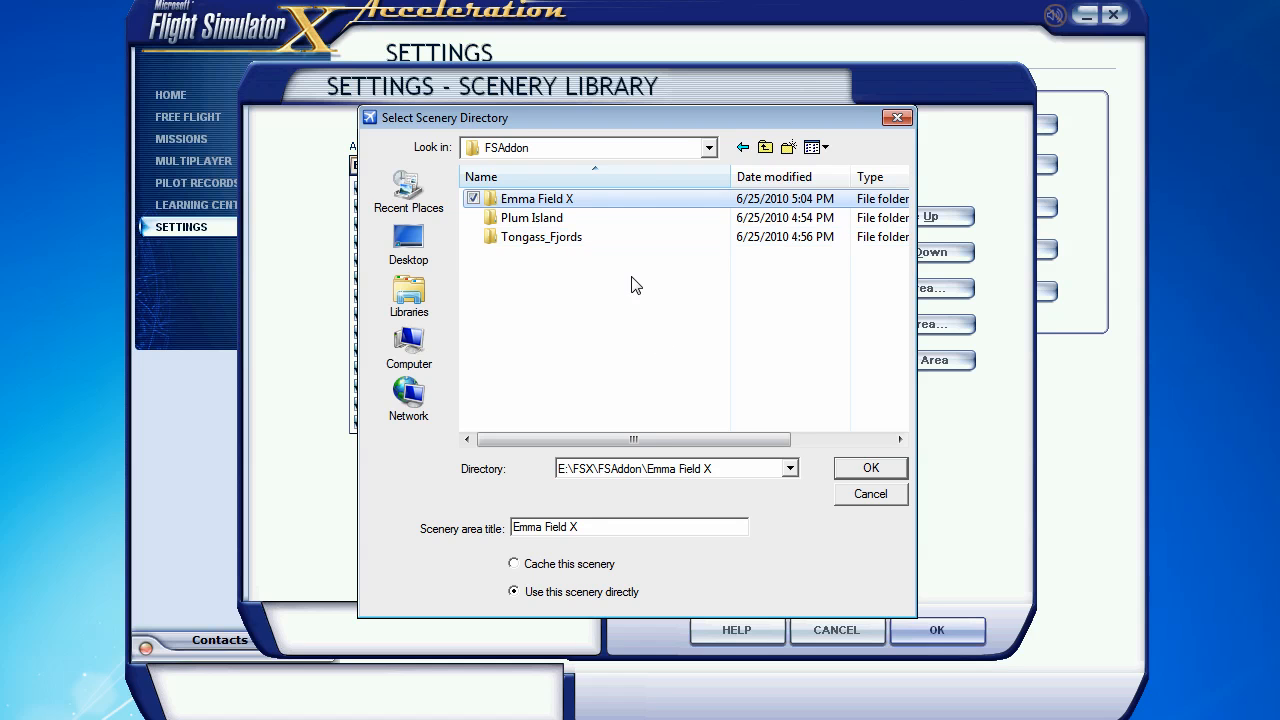
mouse_move(706, 400)
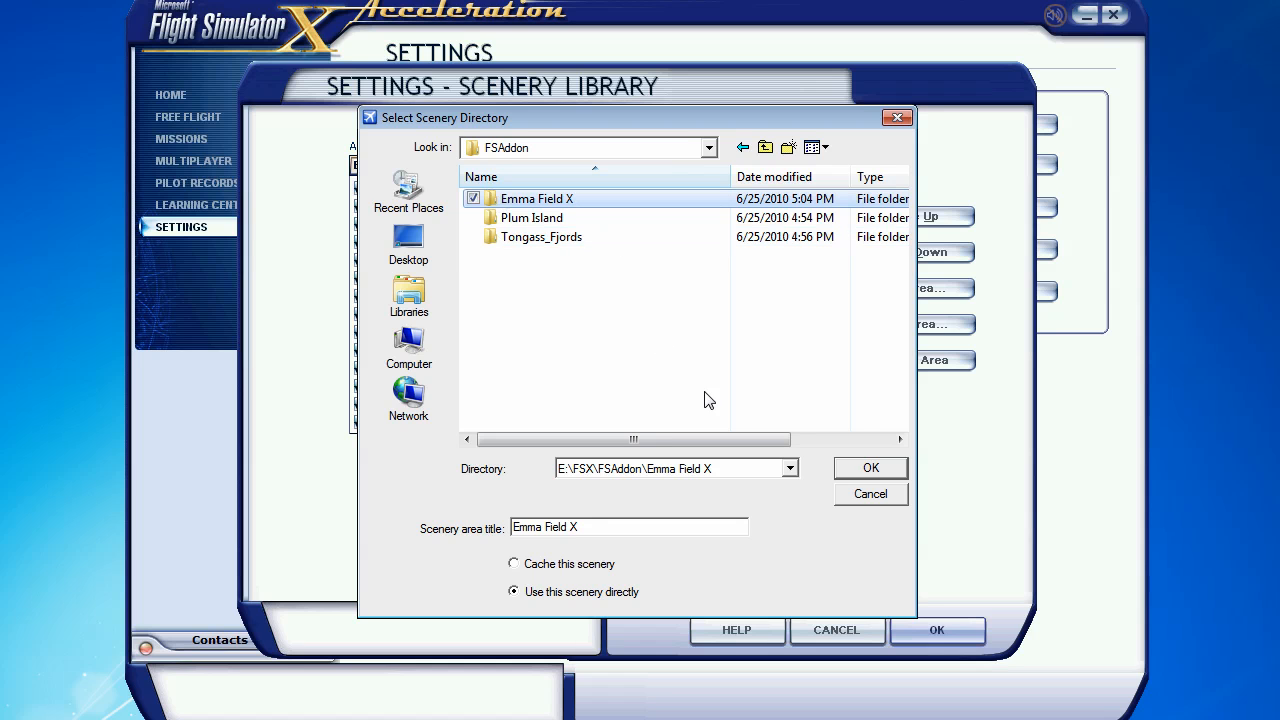
Enter the Emma Field X folder so its Scenery and Texture subfolders show
double_click(536, 198)
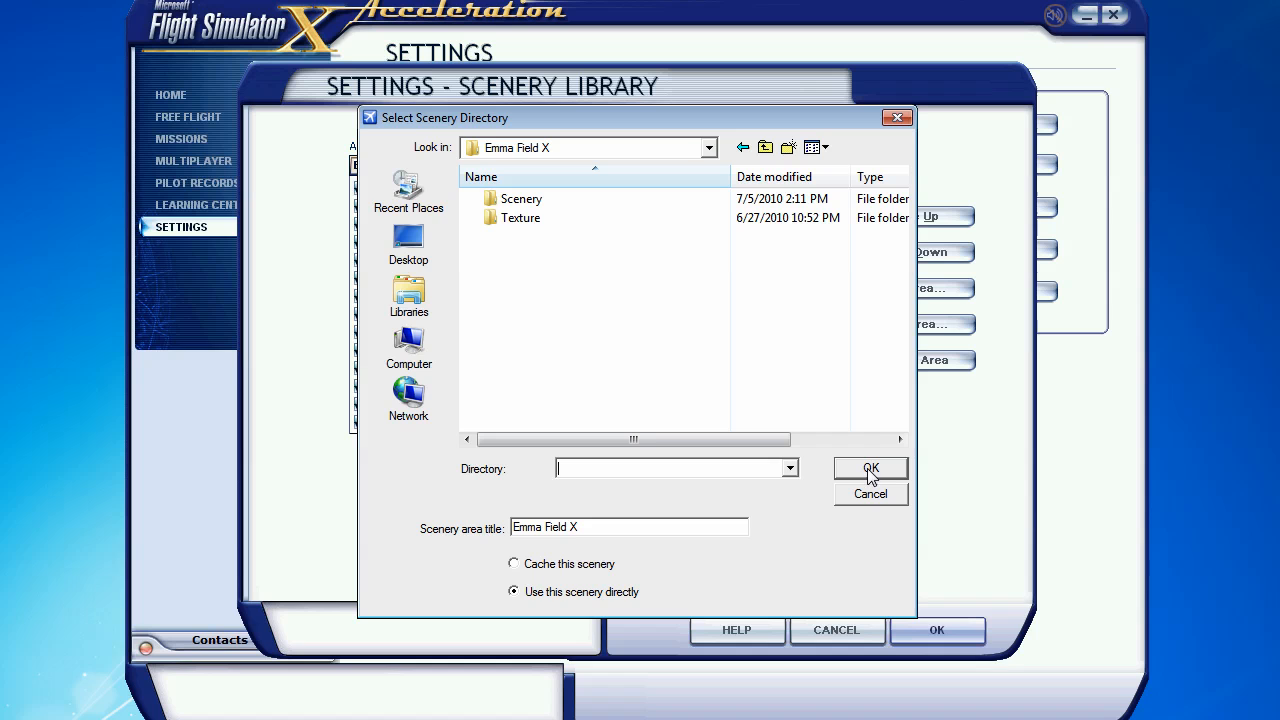
mouse_move(568, 340)
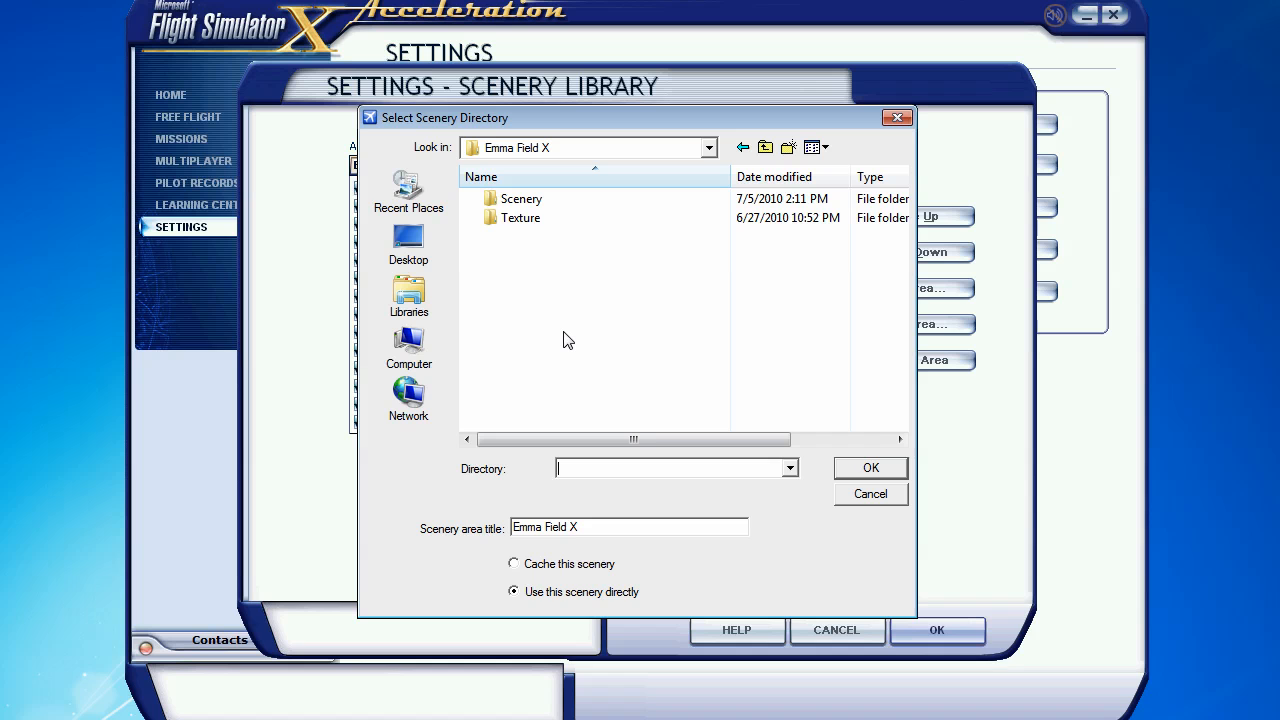
mouse_move(564, 310)
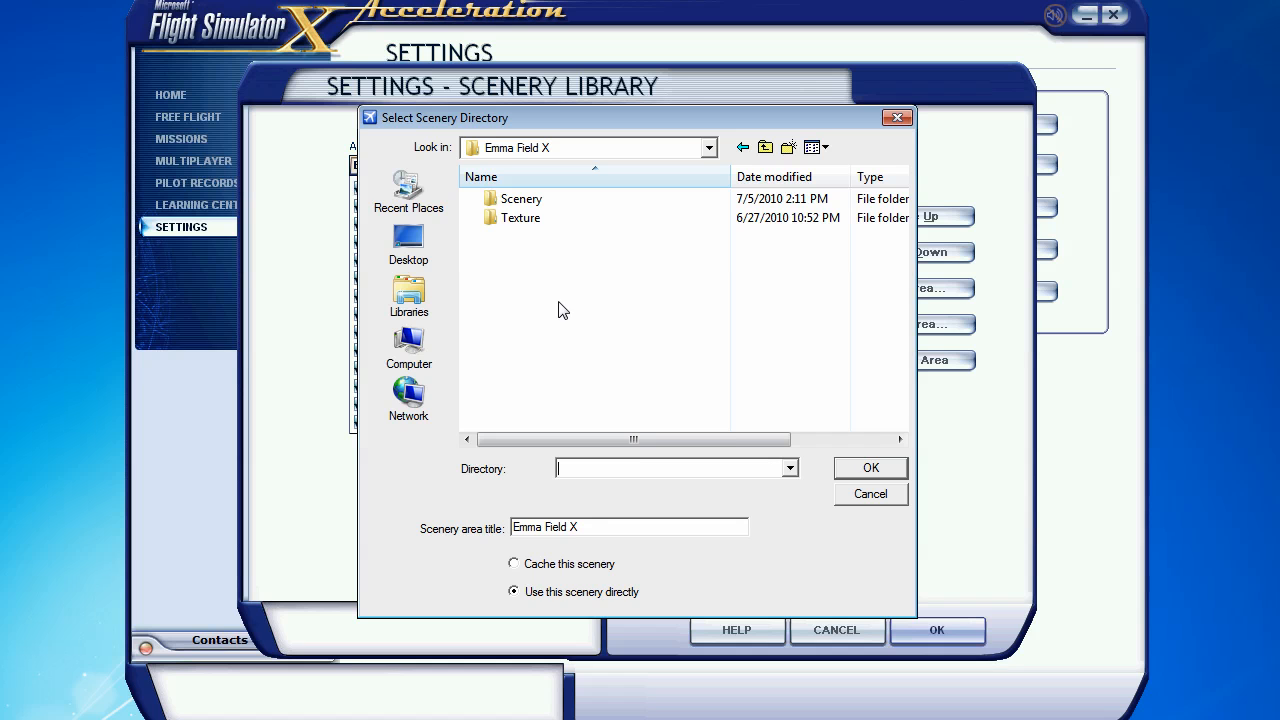
mouse_move(496, 540)
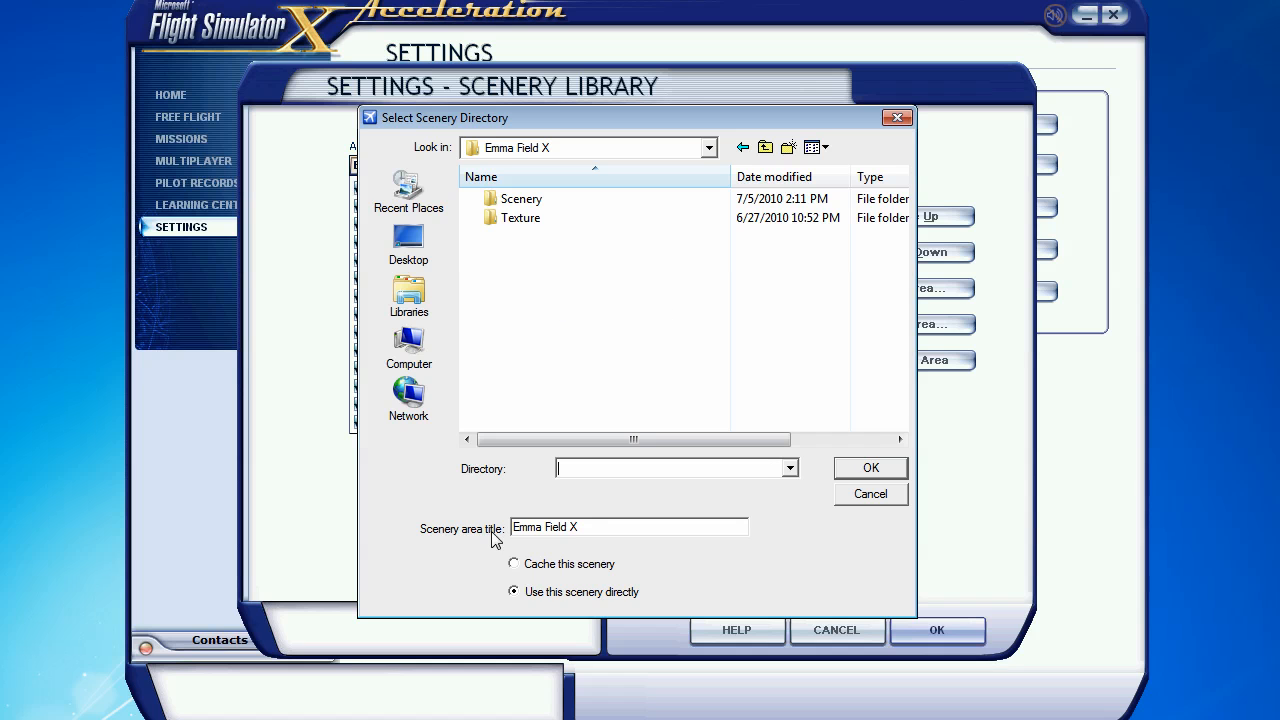
Confirm the directory so Emma Field X is added at top priority above OZx_NA
click(520, 198)
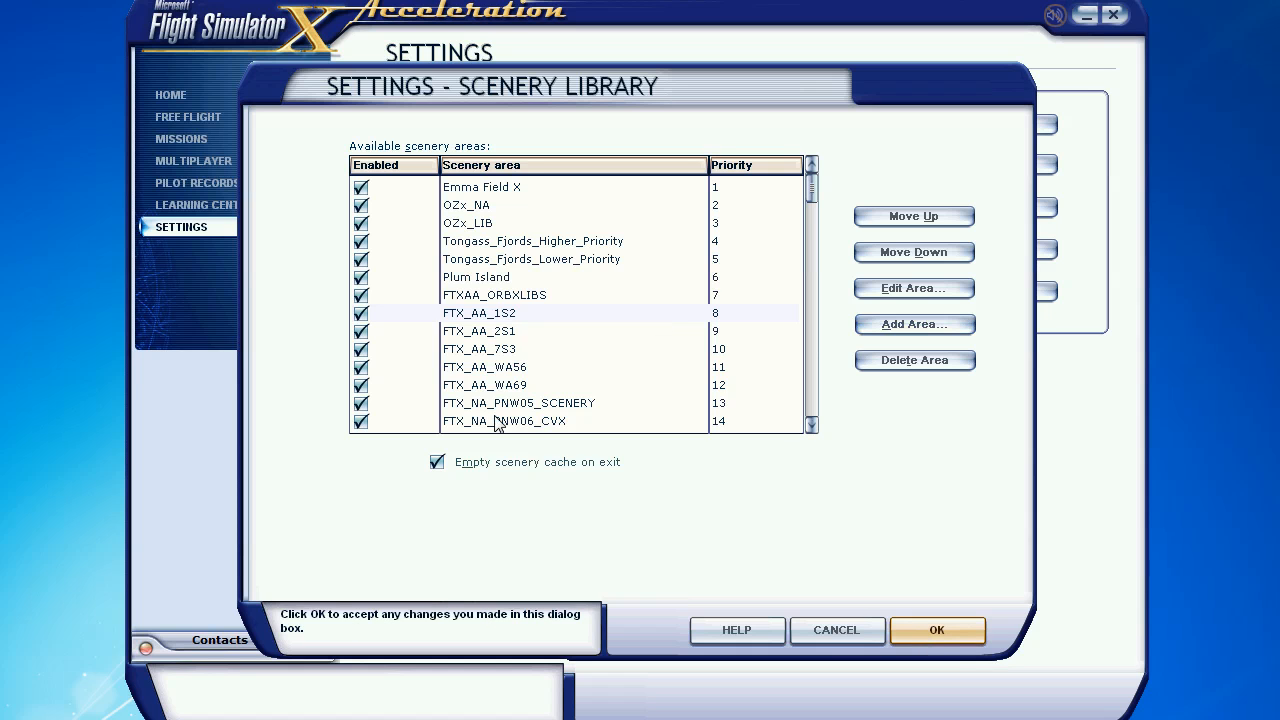
Accept the Scenery Library changes, rebuild the scenery database and return to Settings
click(936, 630)
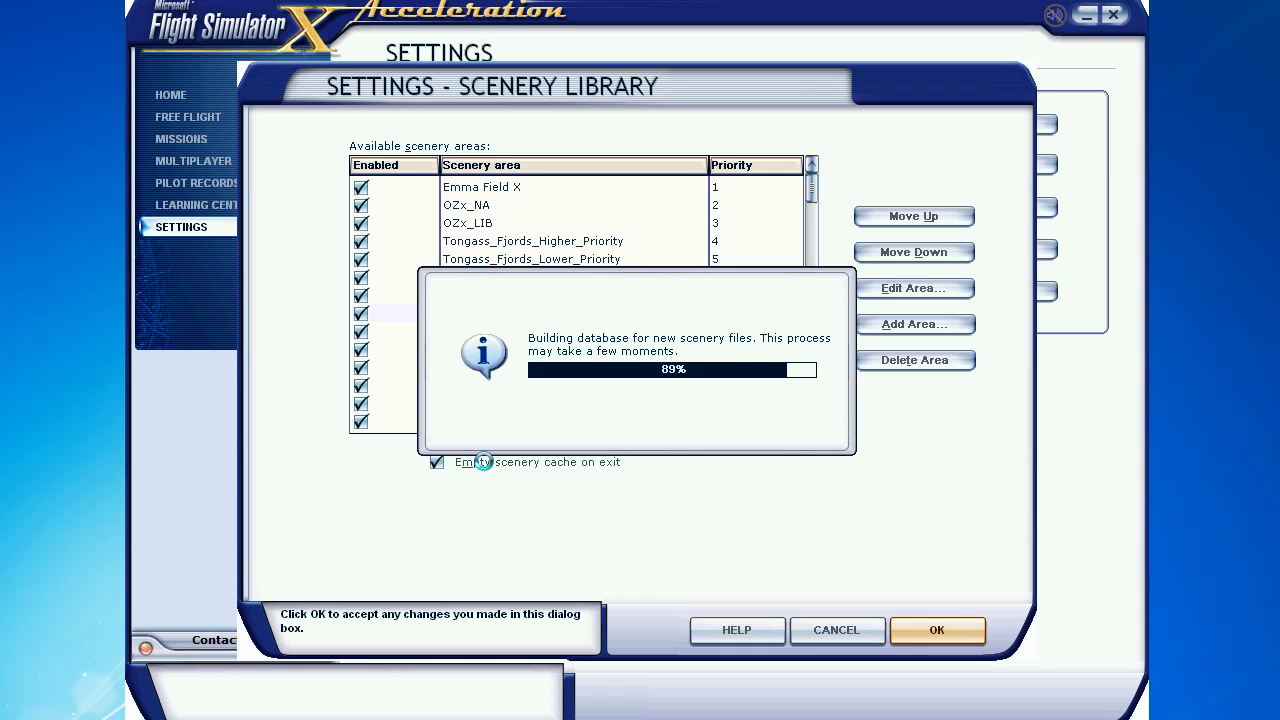
click(936, 630)
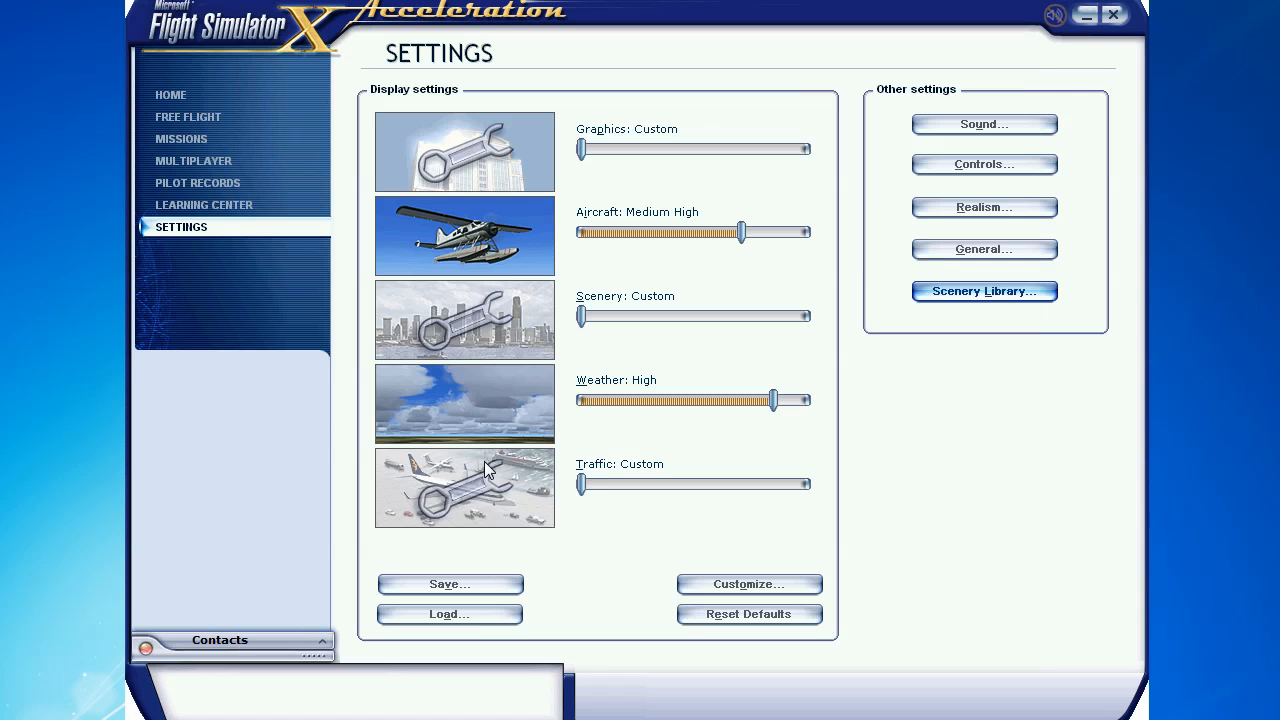